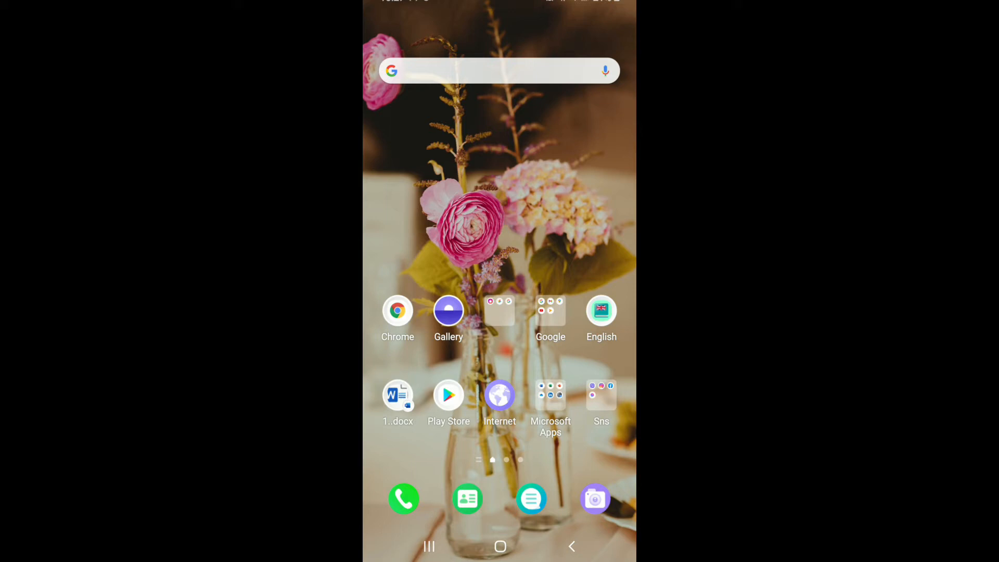
Launch Chrome from the home screen, landing on the Google search page.
{"action": "left_click", "coordinate": [397, 311]}
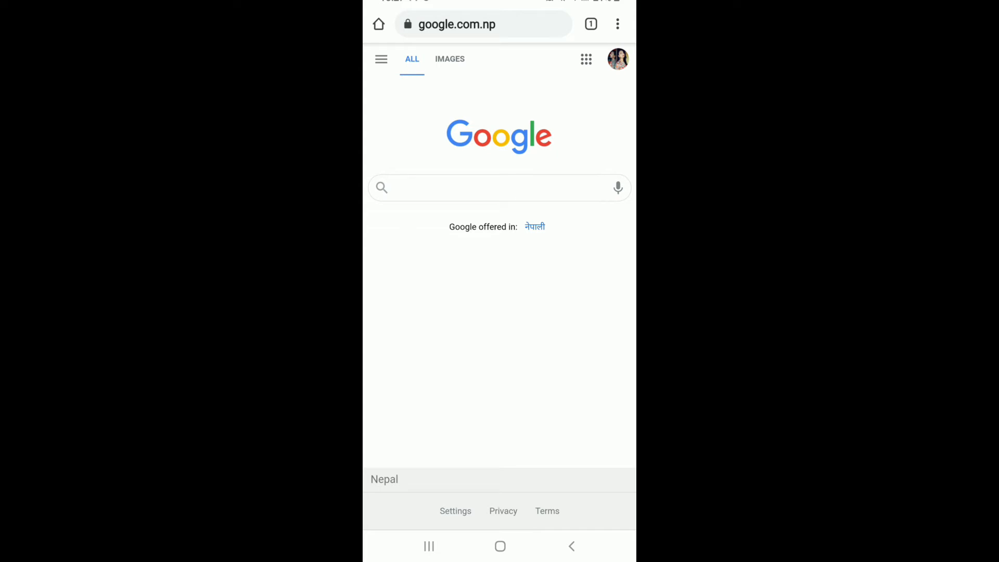
Enter 'mail' in the address bar and load the AOL sign-in page at login.aol.com.
{"action": "left_click", "coordinate": [477, 24]}
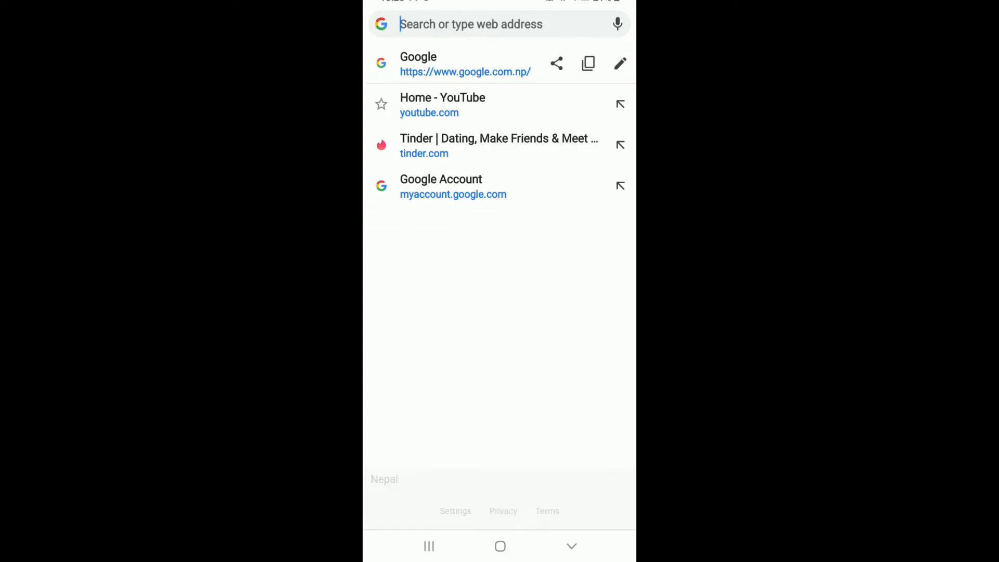
{"action": "type", "text": "mail&clie"}
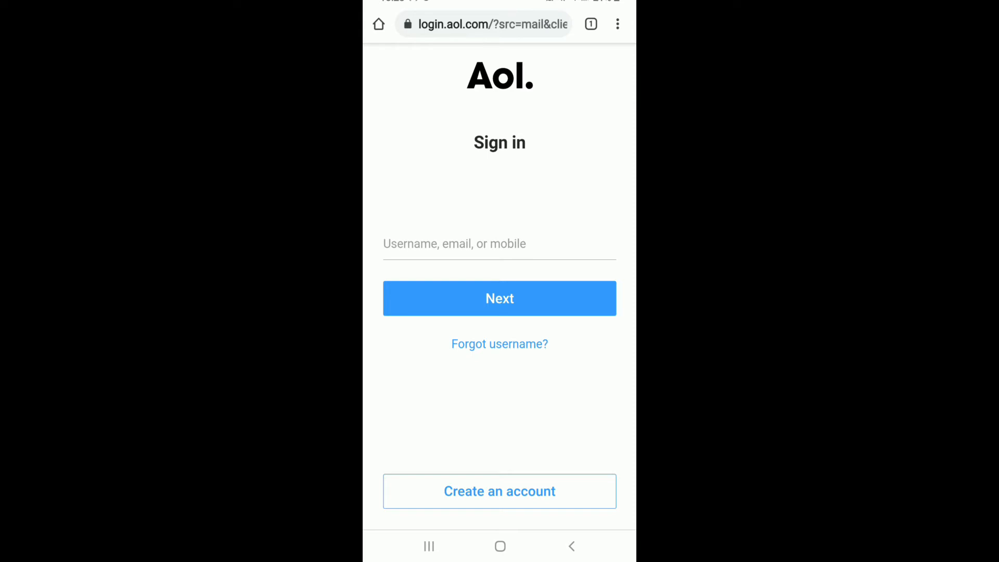
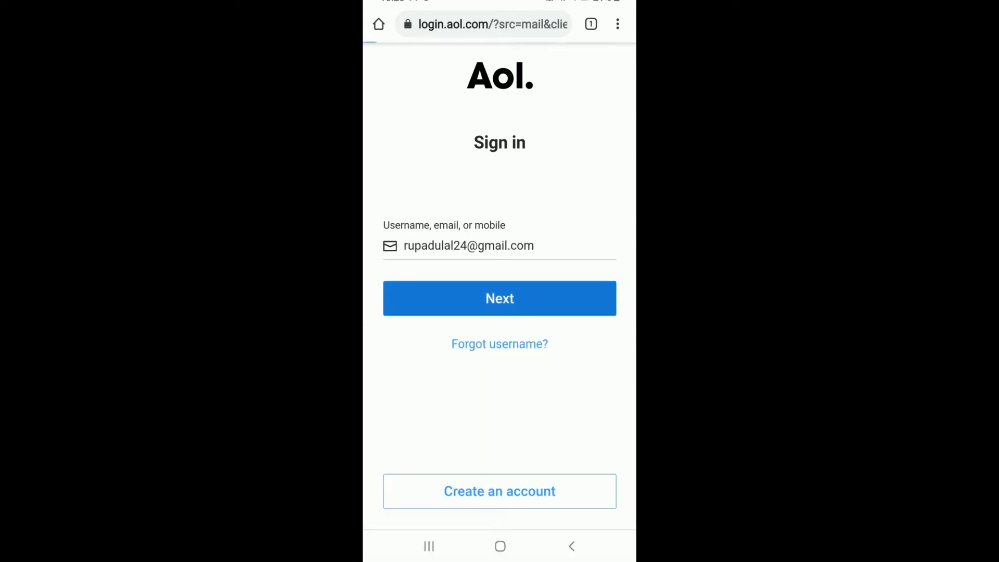
{"action": "left_click", "coordinate": [500, 299]}
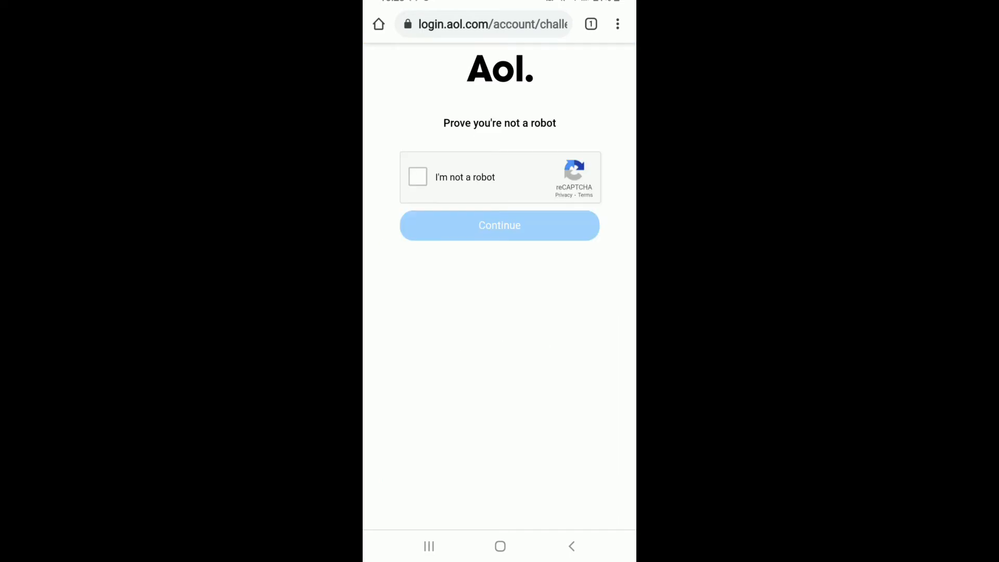
Pass the 'I'm not a robot' check and continue to the verification code page.
{"action": "left_click", "coordinate": [418, 177]}
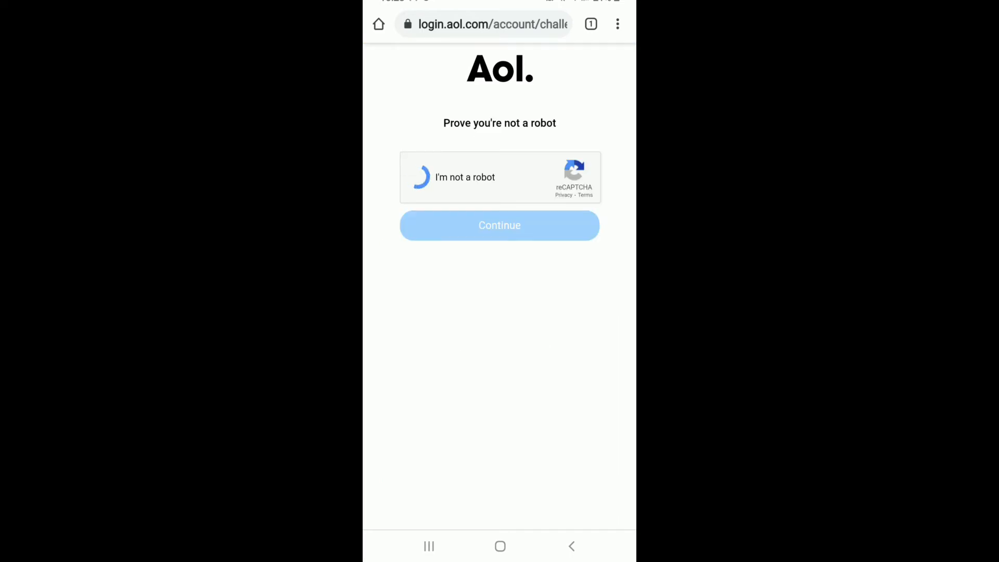
{"action": "left_click", "coordinate": [420, 177]}
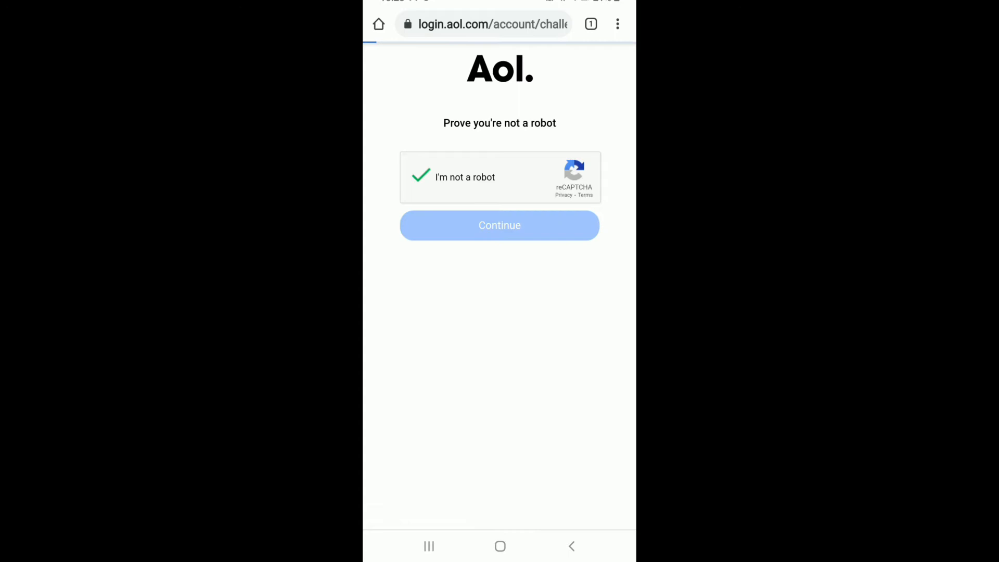
{"action": "left_click", "coordinate": [499, 225]}
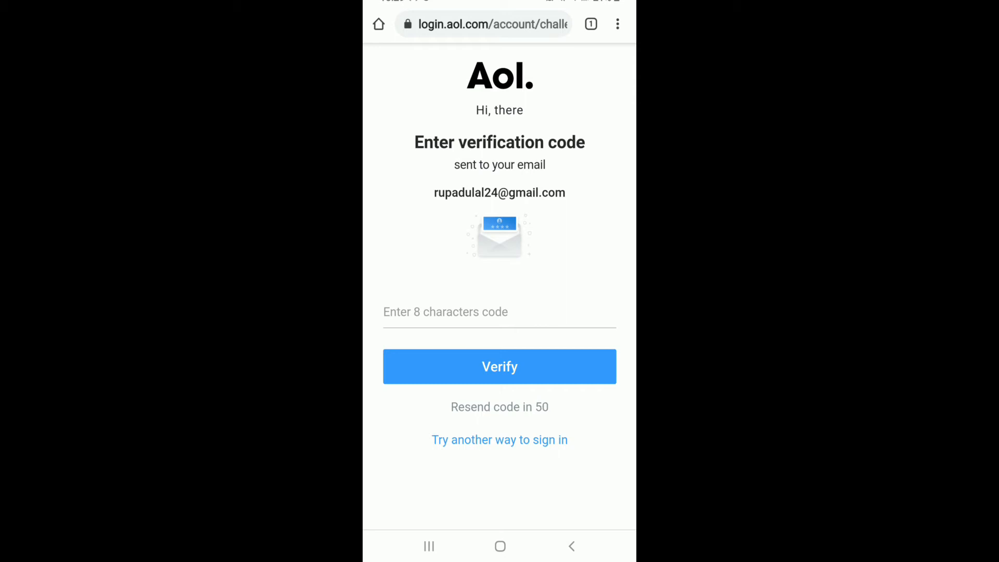
{"action": "left_click", "coordinate": [500, 311]}
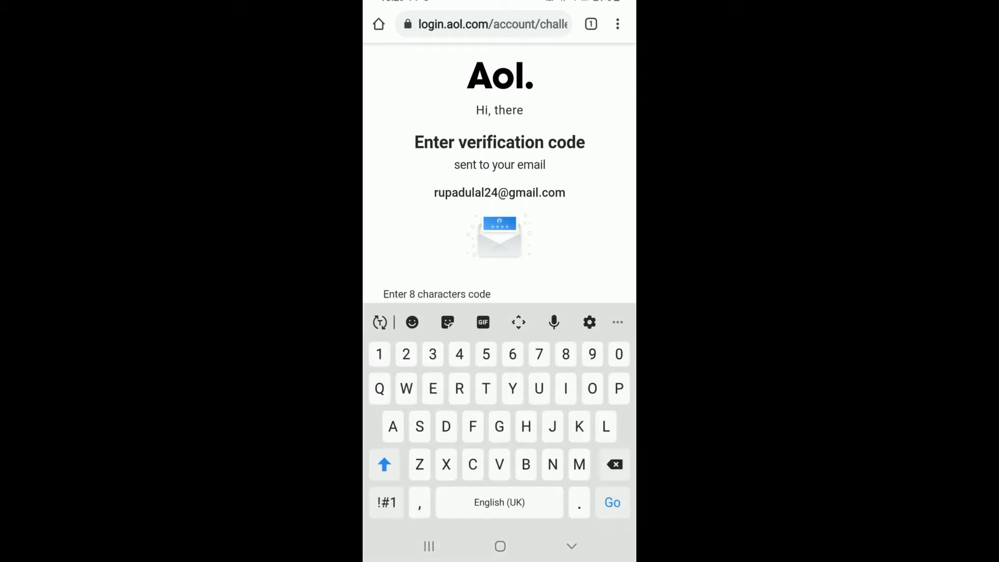
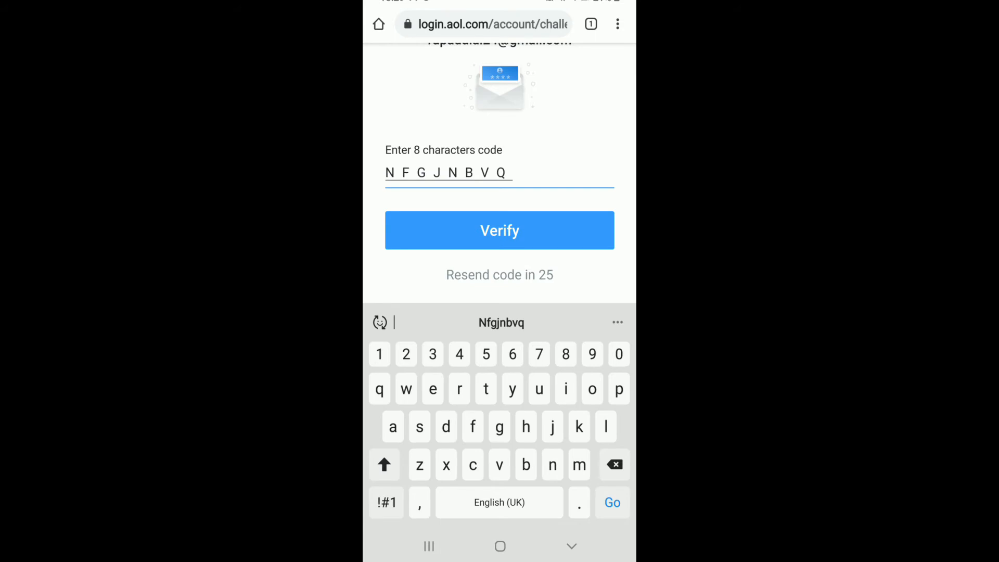
{"action": "left_click", "coordinate": [500, 230]}
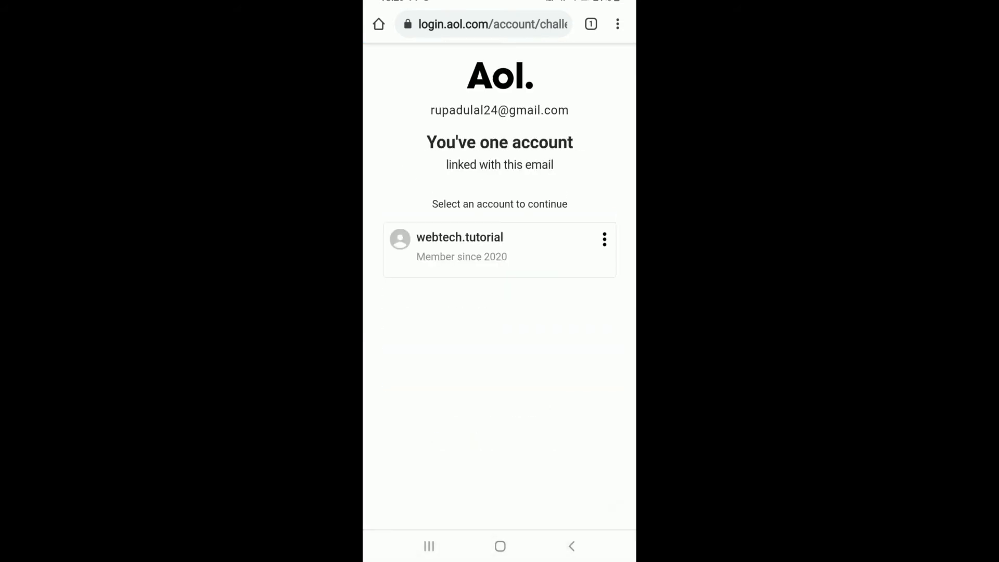
Continue with the single linked account, landing signed in on aol.com.
{"action": "left_click", "coordinate": [484, 246]}
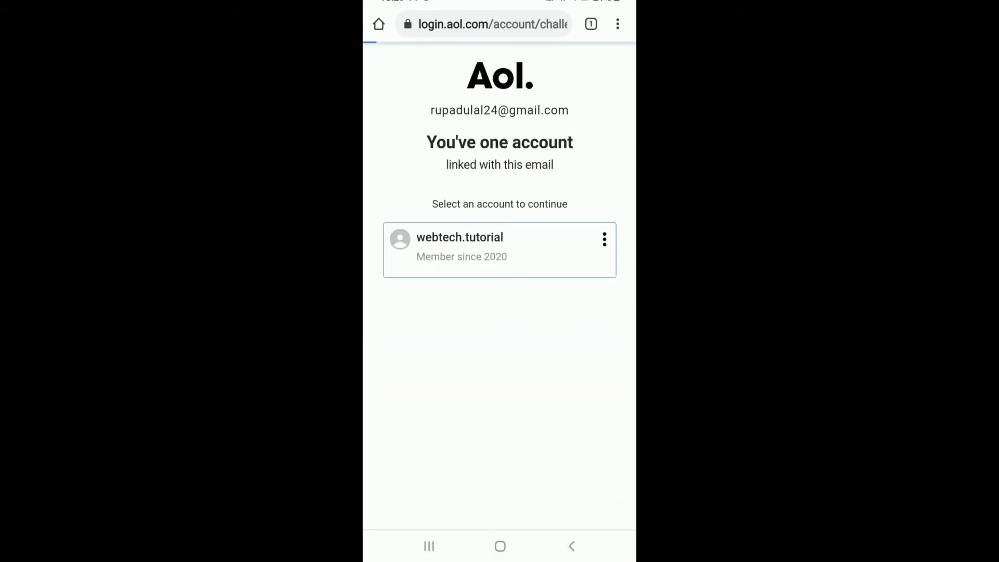
{"action": "left_click", "coordinate": [499, 249]}
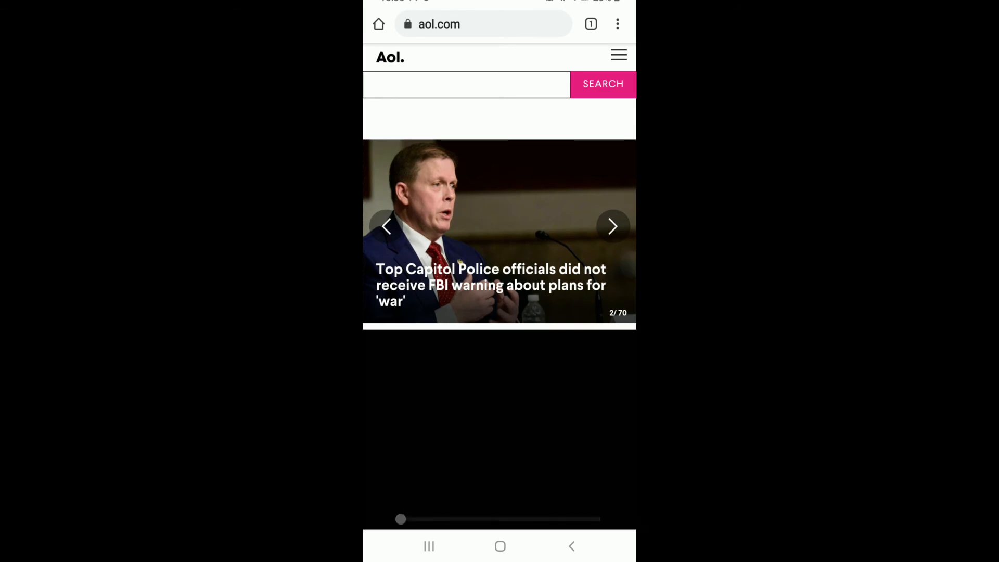
Reach the account's Personal Info page from the aol.com account menu.
{"action": "left_click", "coordinate": [610, 226]}
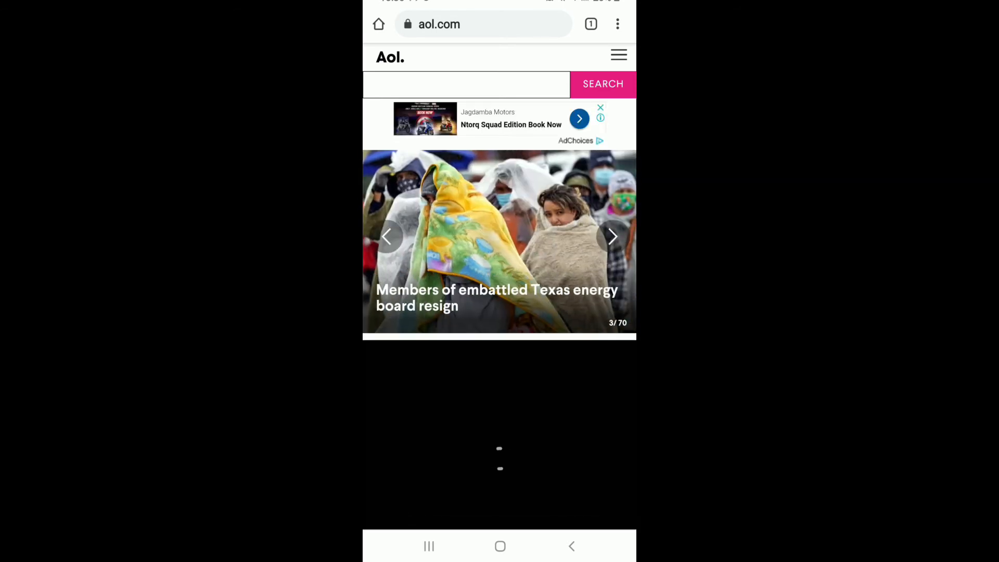
{"action": "left_click", "coordinate": [619, 55]}
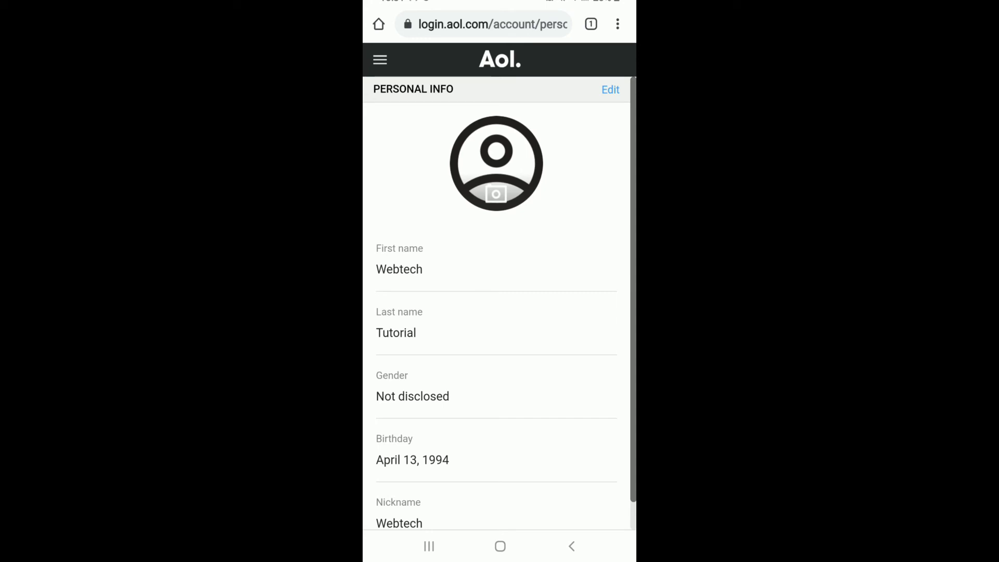
Sign out of the AOL account back to aol.com, then return to the Android home screen.
{"action": "left_click", "coordinate": [379, 59]}
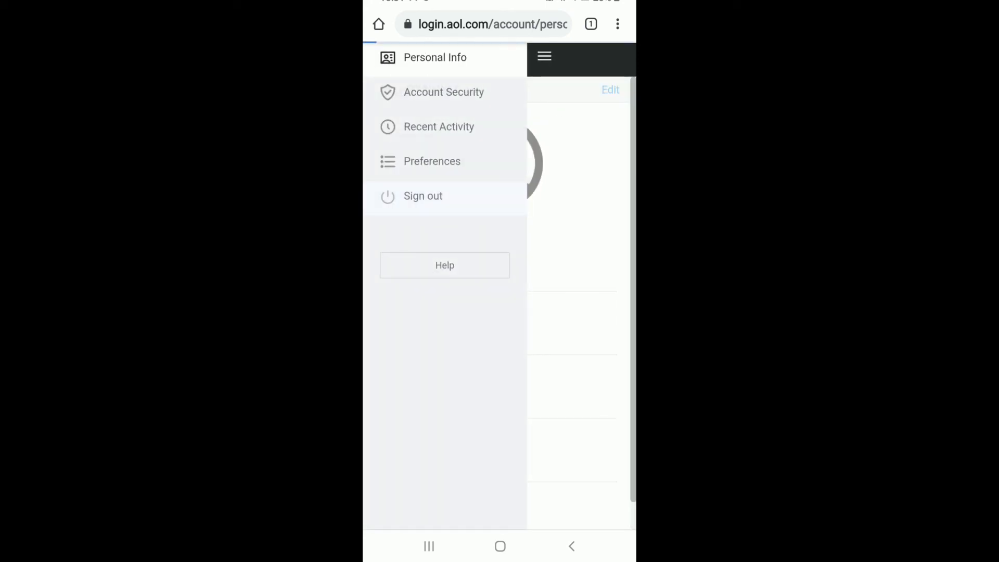
{"action": "left_click", "coordinate": [423, 196]}
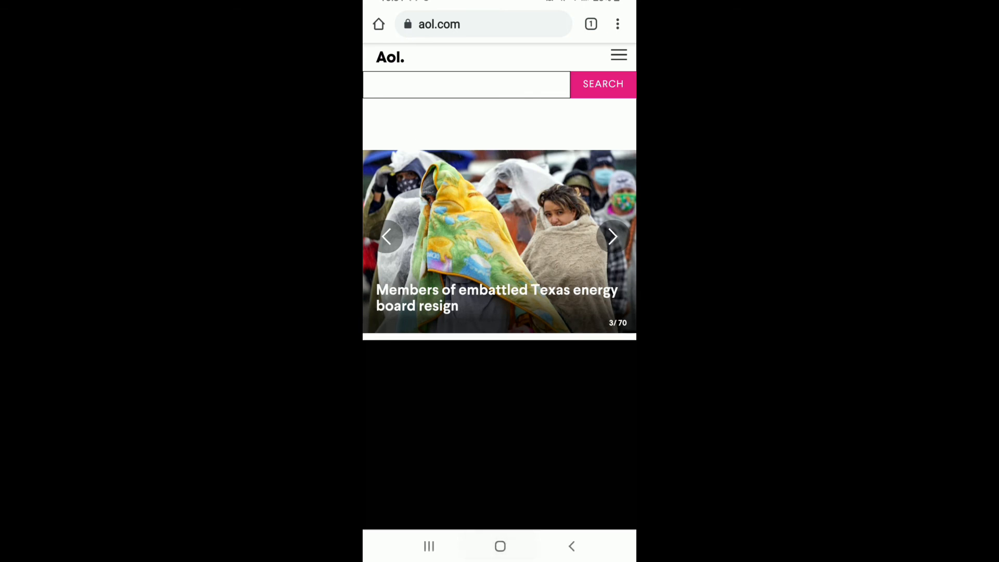
{"action": "left_click", "coordinate": [499, 546]}
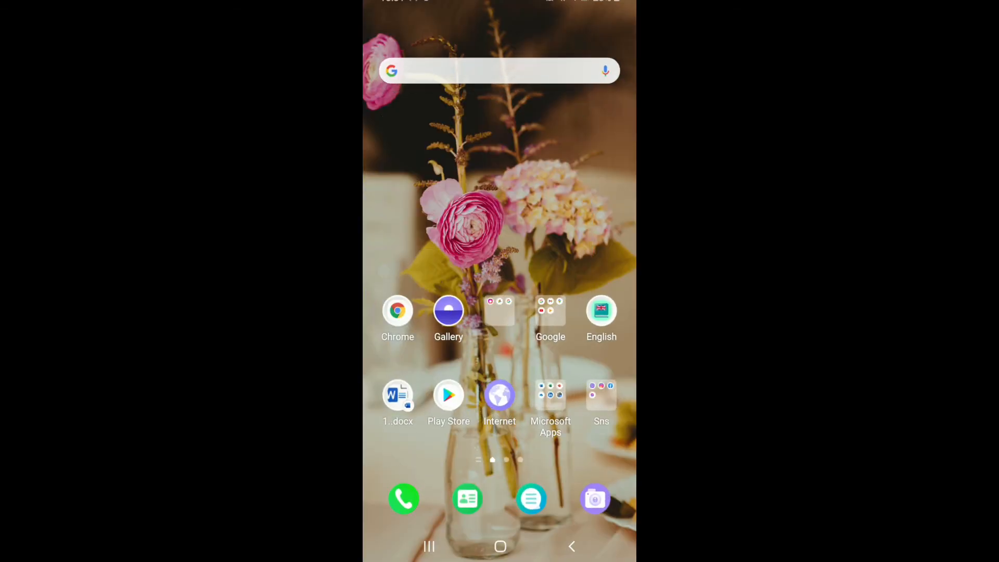